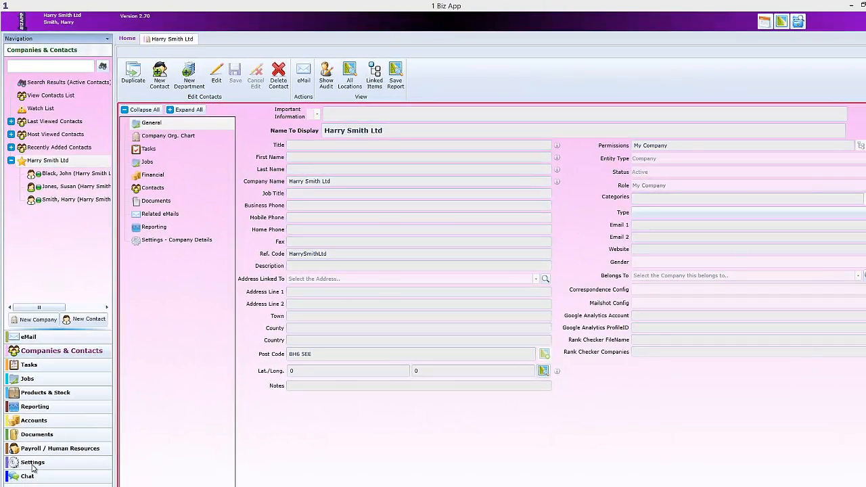
left_click(33, 462)
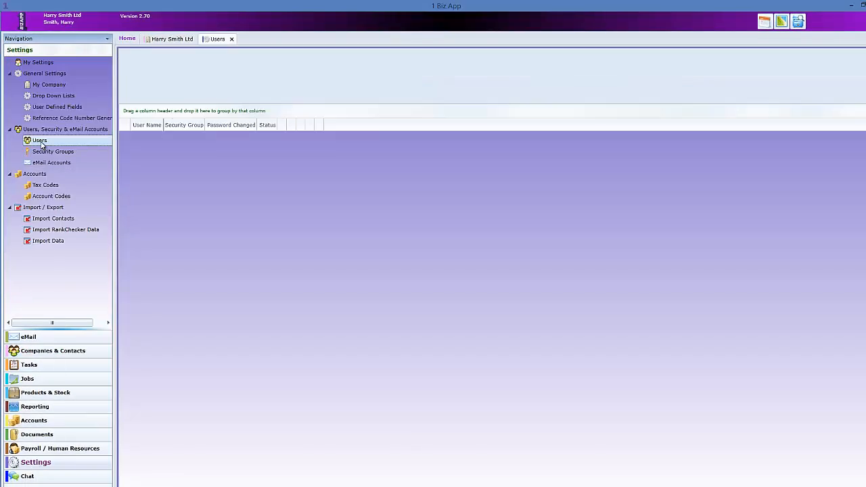
left_click(40, 140)
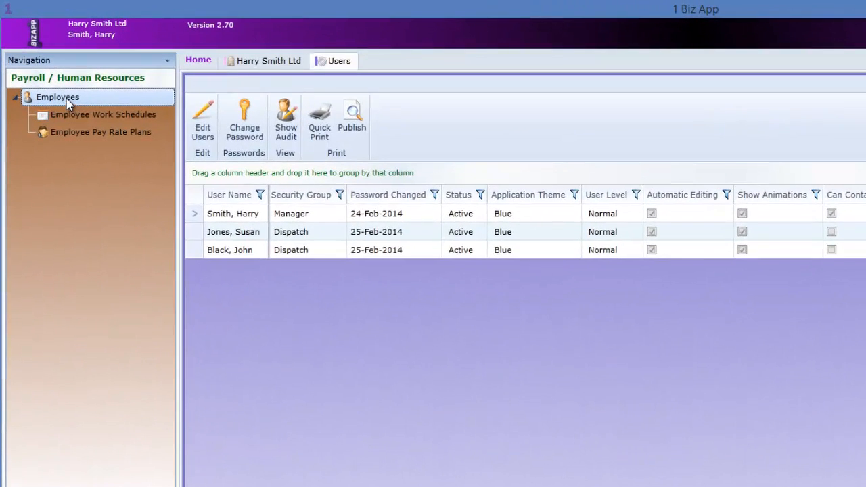
left_click(56, 96)
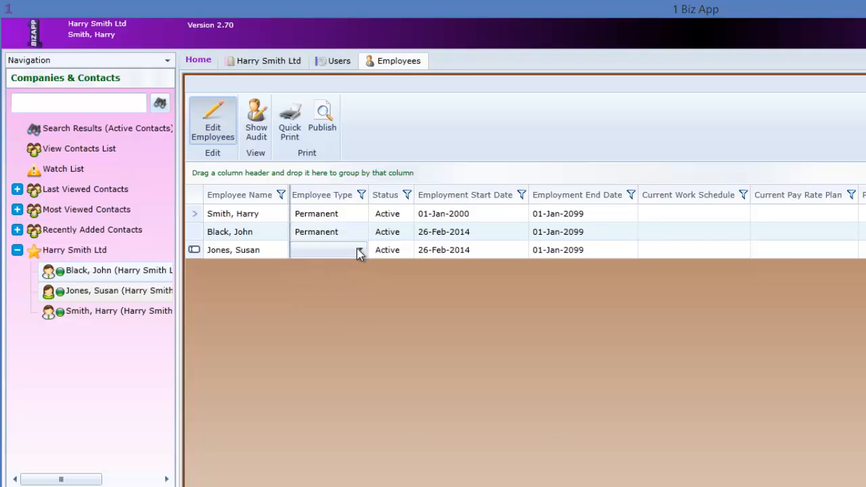
left_click(318, 249)
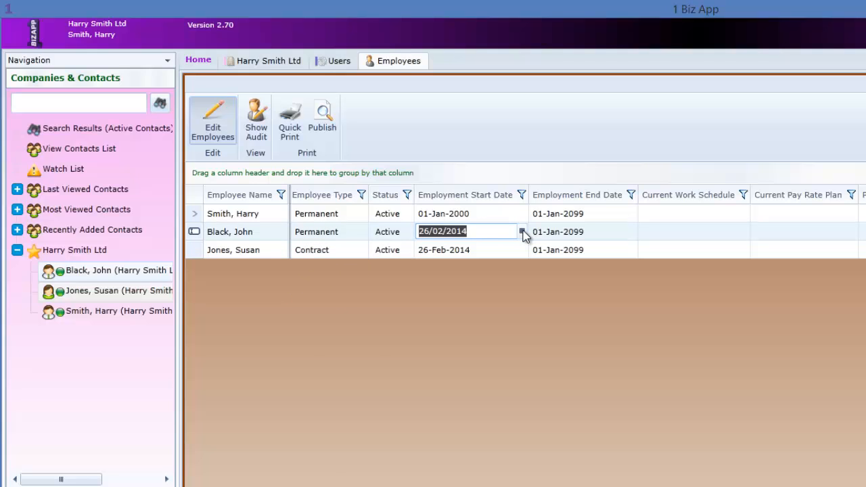
left_click(522, 231)
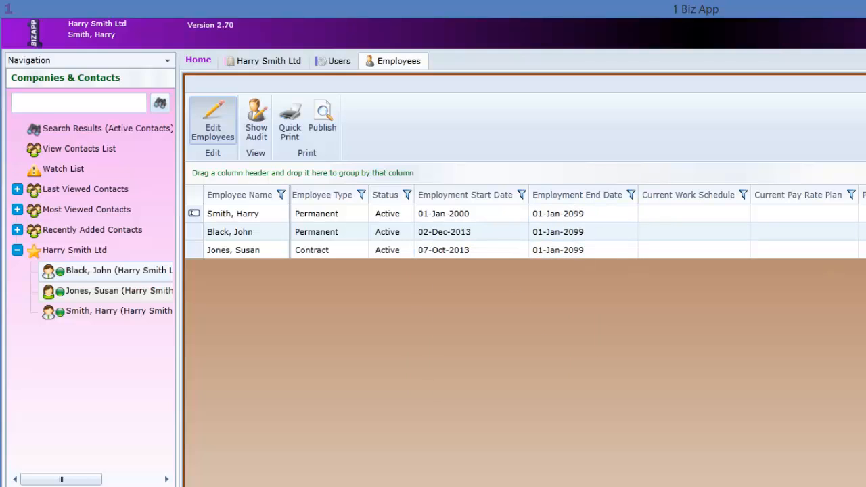
left_click(88, 60)
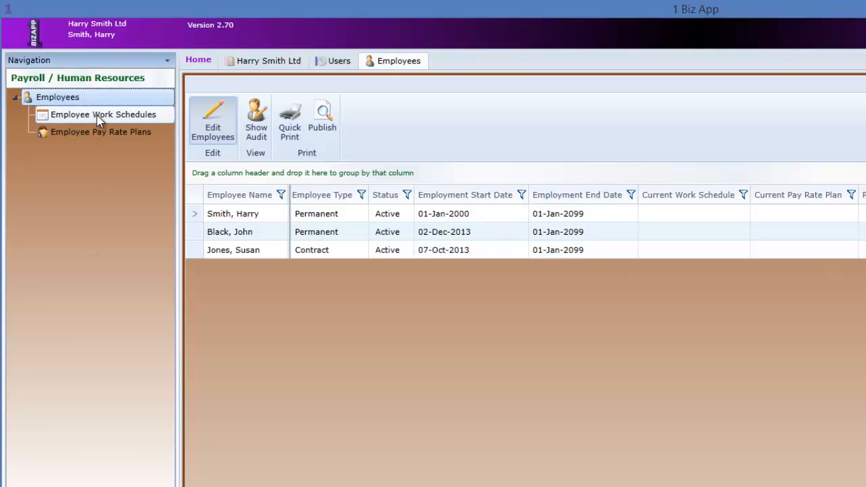
Add employee contact Alice Green to Harry Smith Ltd and view her employee information
left_click(270, 61)
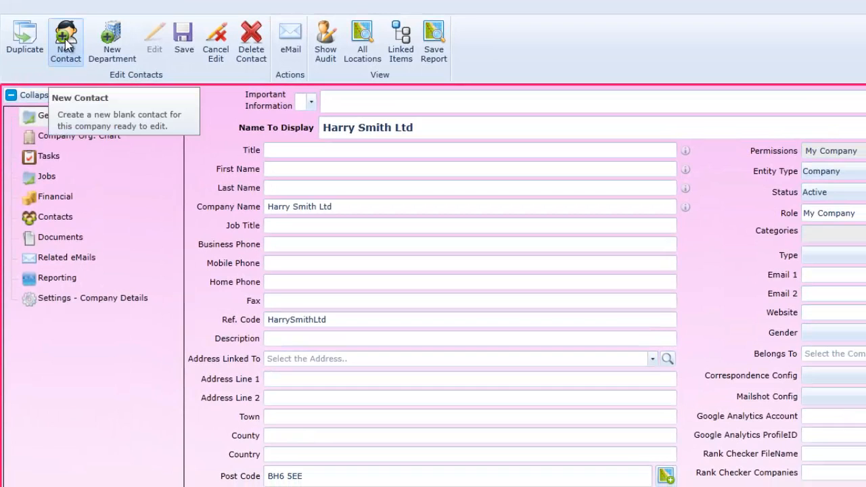
left_click(66, 41)
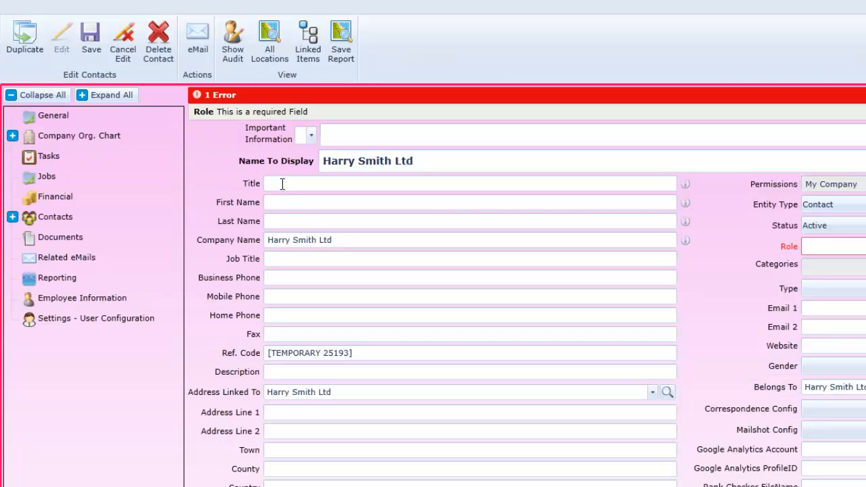
left_click(469, 202)
type("Alice")
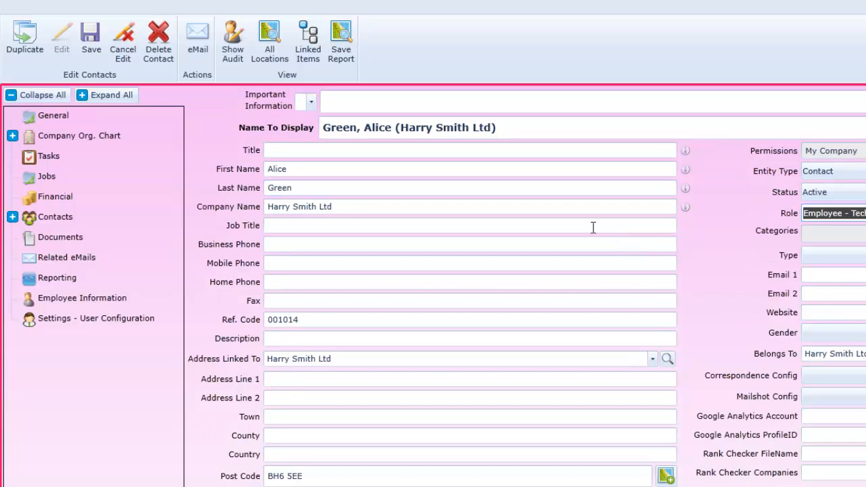
mouse_move(541, 207)
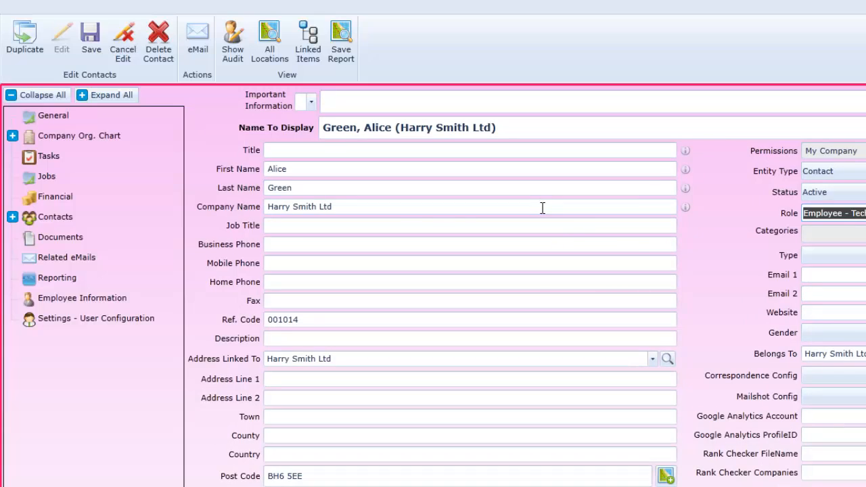
mouse_move(82, 297)
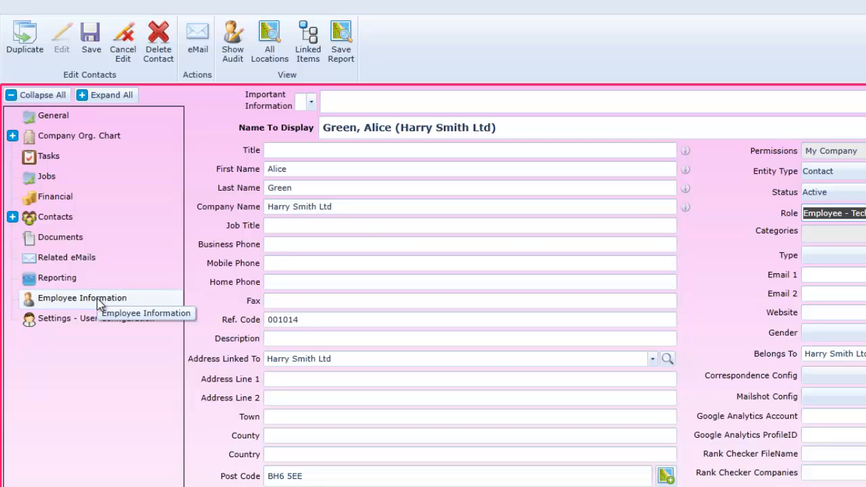
left_click(82, 298)
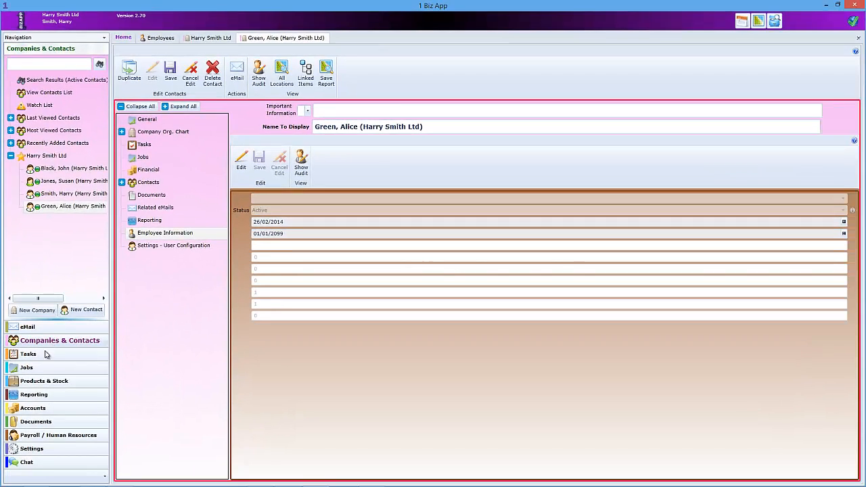
left_click(59, 435)
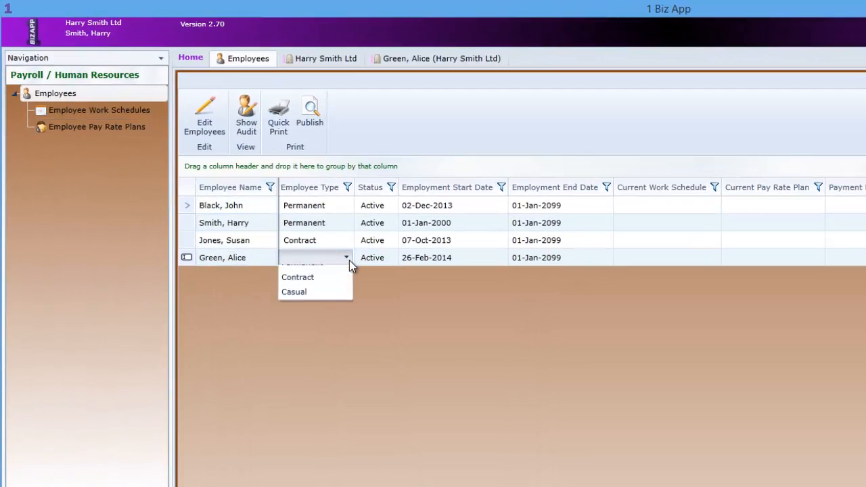
left_click(301, 264)
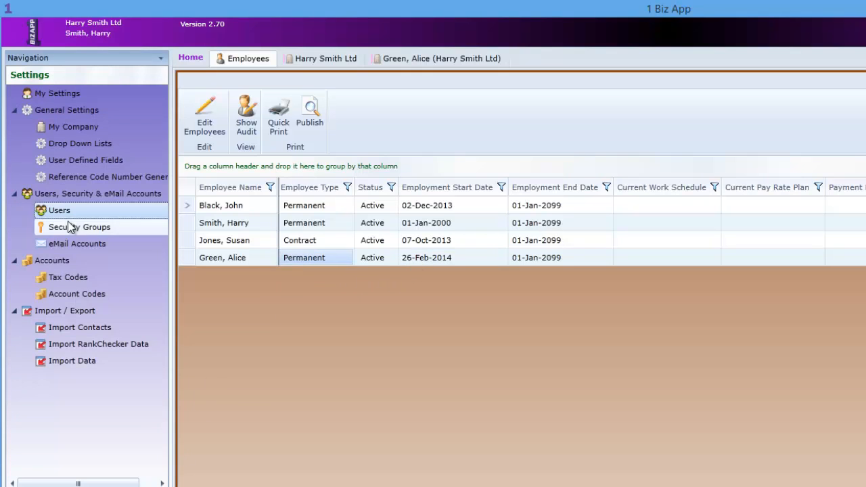
Try adding Alice Green as a user, declining the paid-account conversion at the limit
left_click(59, 210)
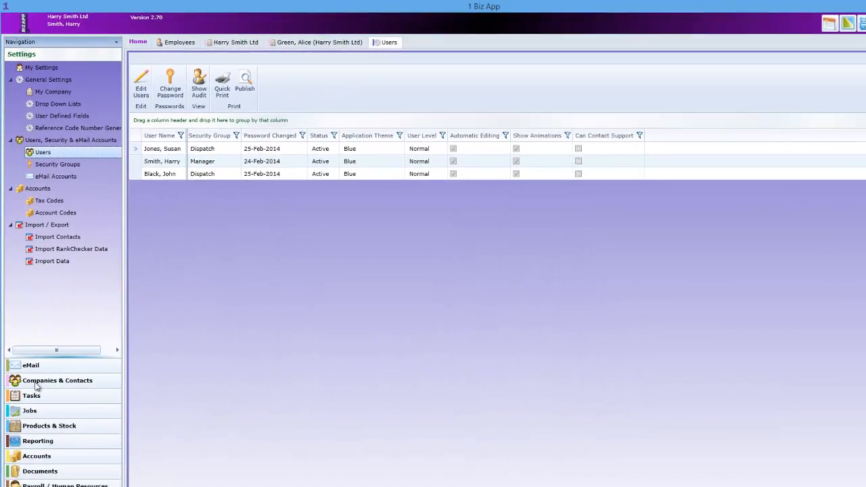
left_click(56, 380)
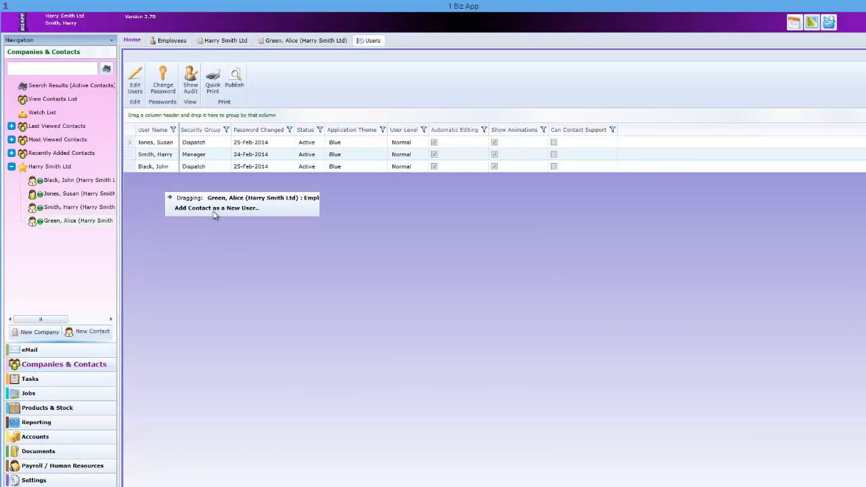
left_click(216, 207)
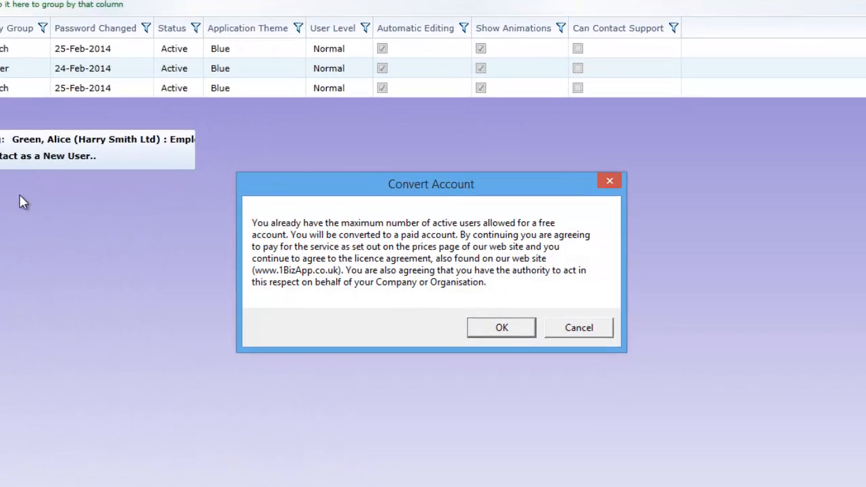
mouse_move(210, 309)
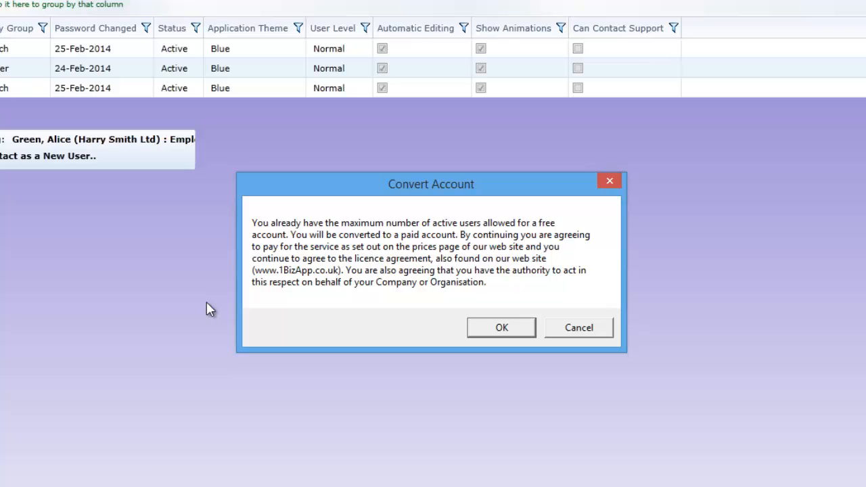
mouse_move(341, 275)
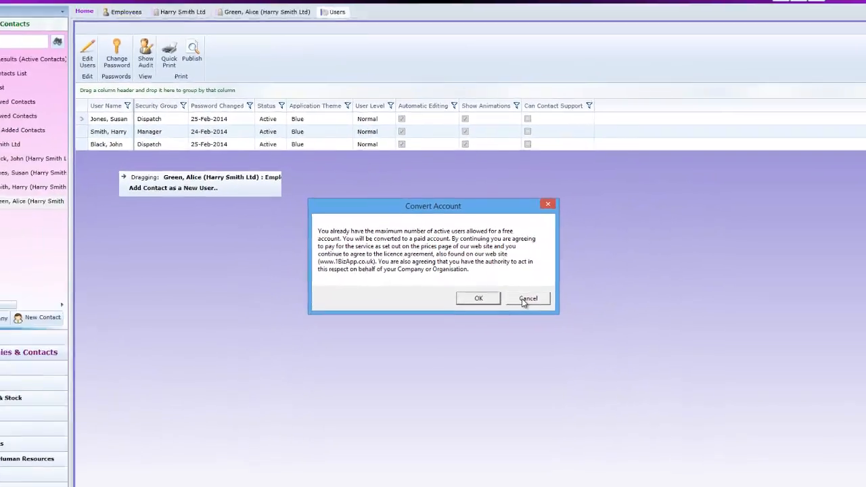
left_click(528, 298)
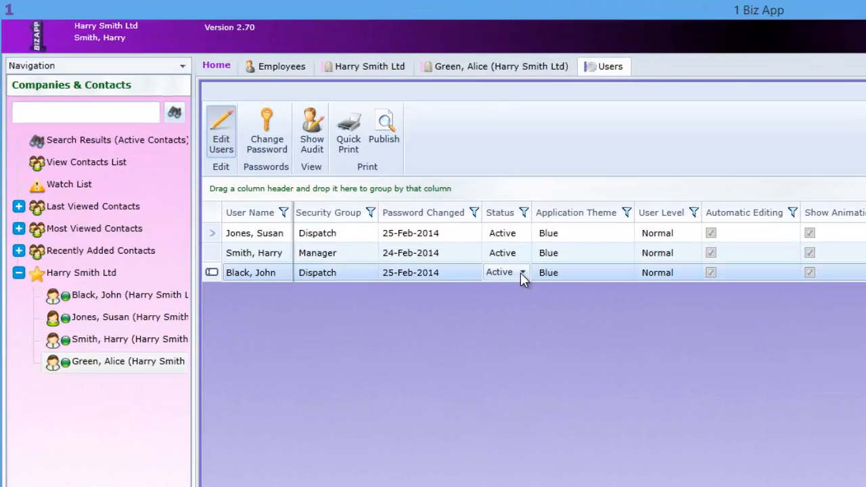
Set John Black to Inactive and save a login password for Alice Green
left_click(521, 272)
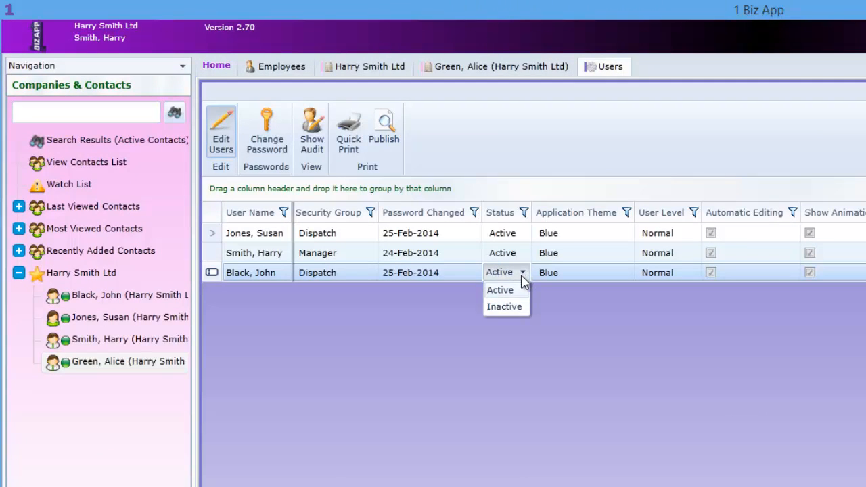
left_click(505, 306)
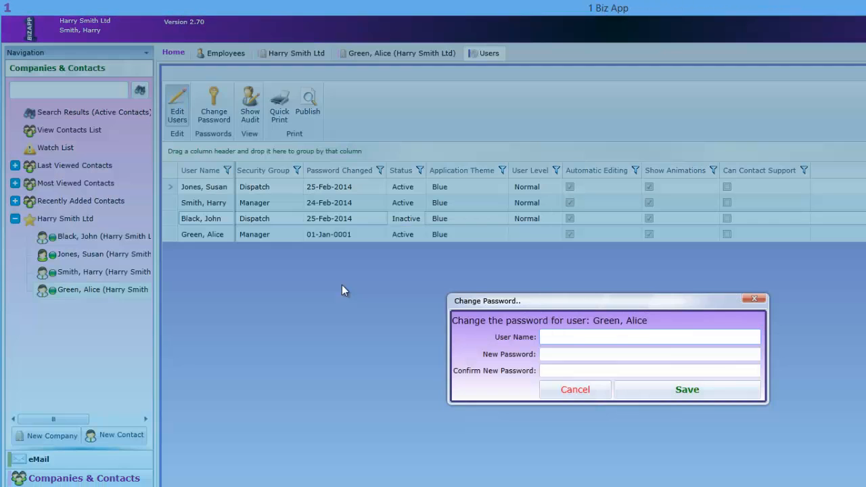
mouse_move(351, 291)
type("alicegreen")
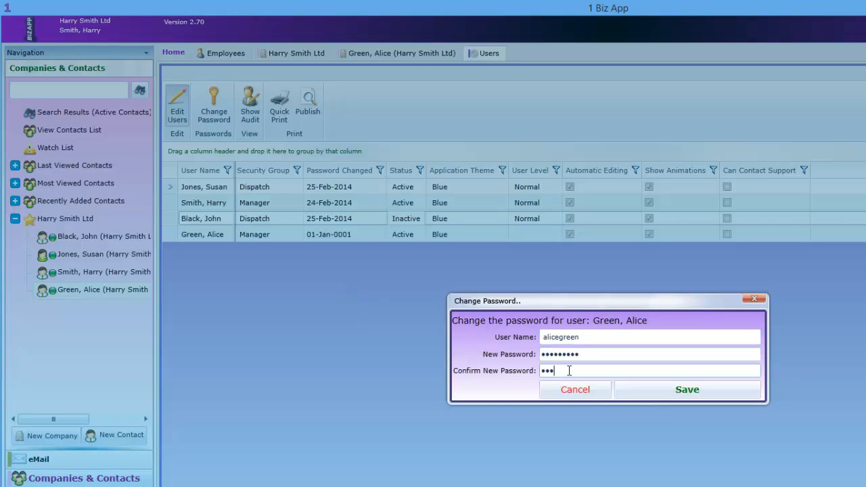
left_click(686, 389)
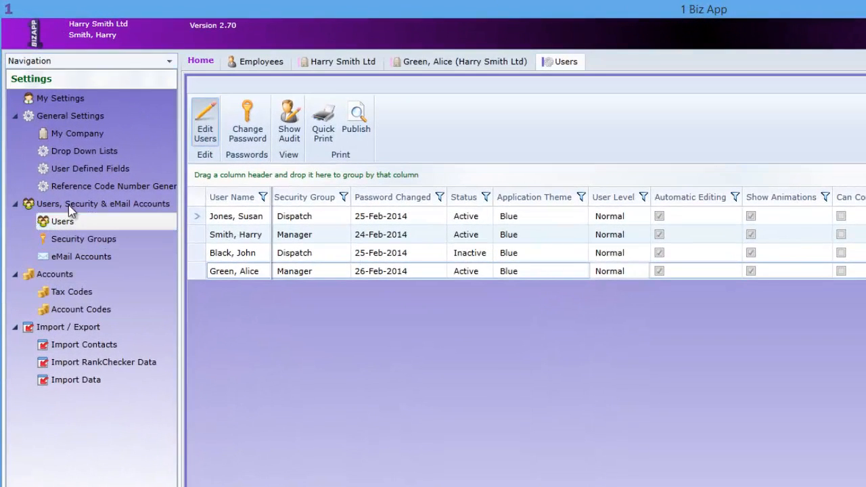
Convert the Harry Smith Ltd account to a paid account from My Company
left_click(77, 133)
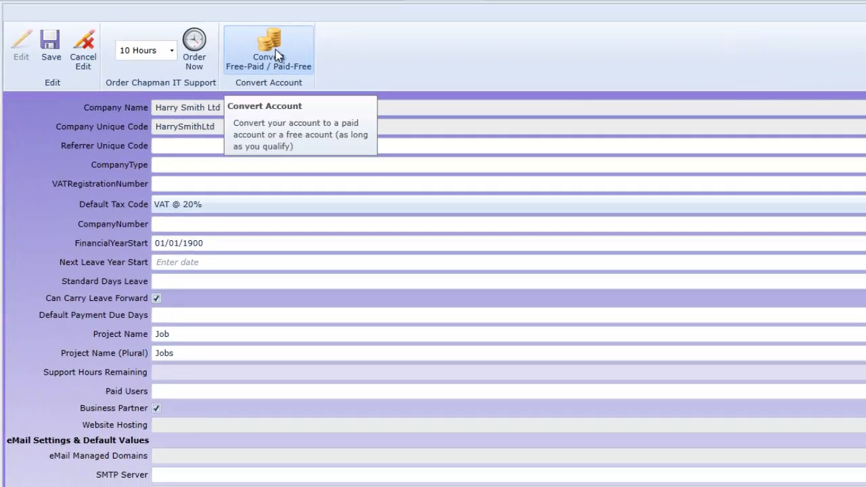
left_click(268, 48)
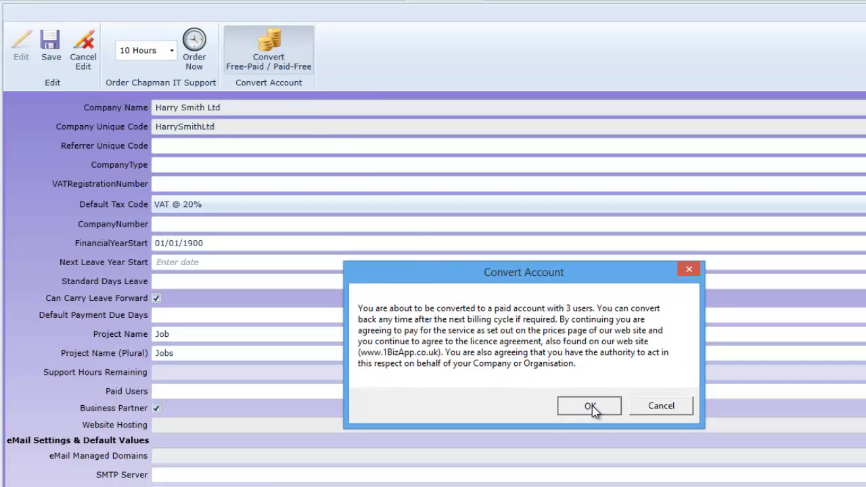
left_click(588, 406)
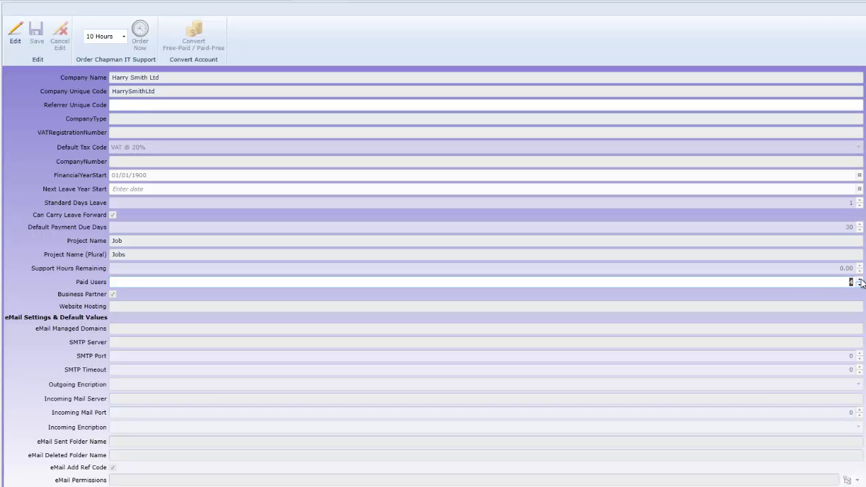
mouse_move(854, 293)
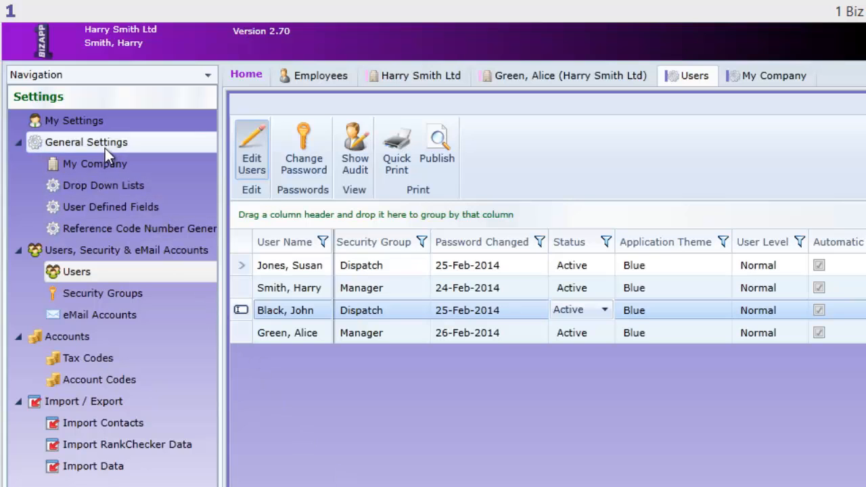
Attempt converting to a free account and dismiss the Cannot Update message
left_click(766, 75)
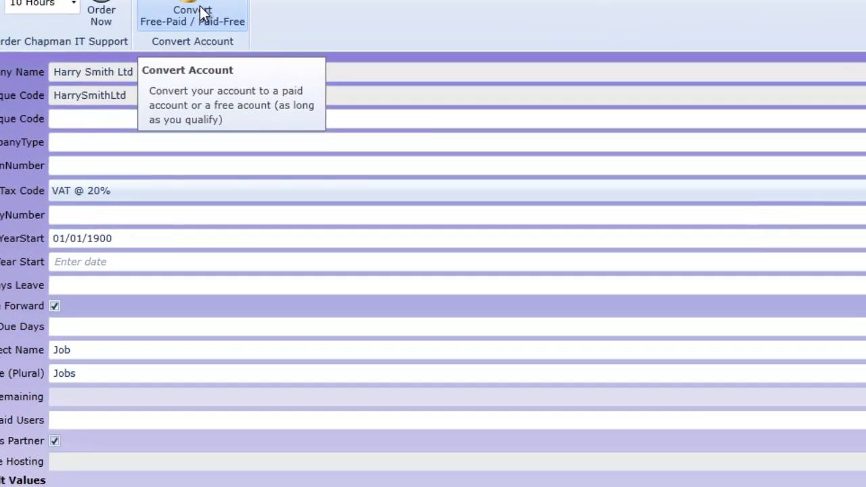
left_click(192, 12)
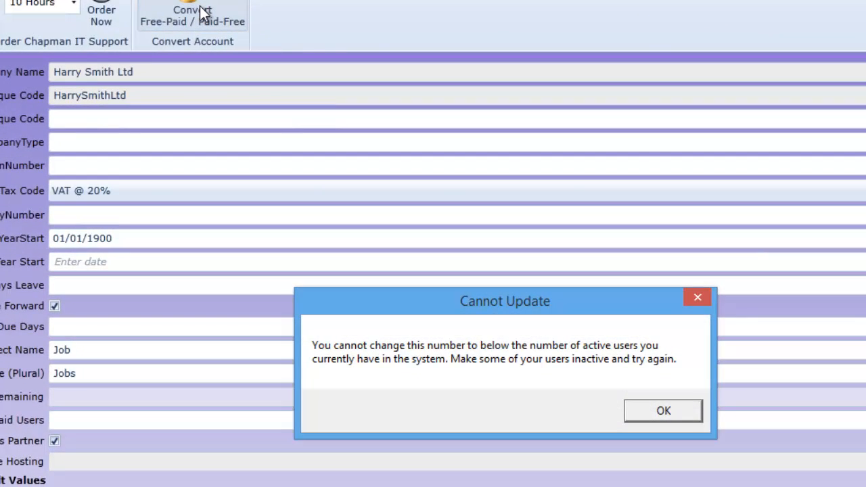
mouse_move(213, 14)
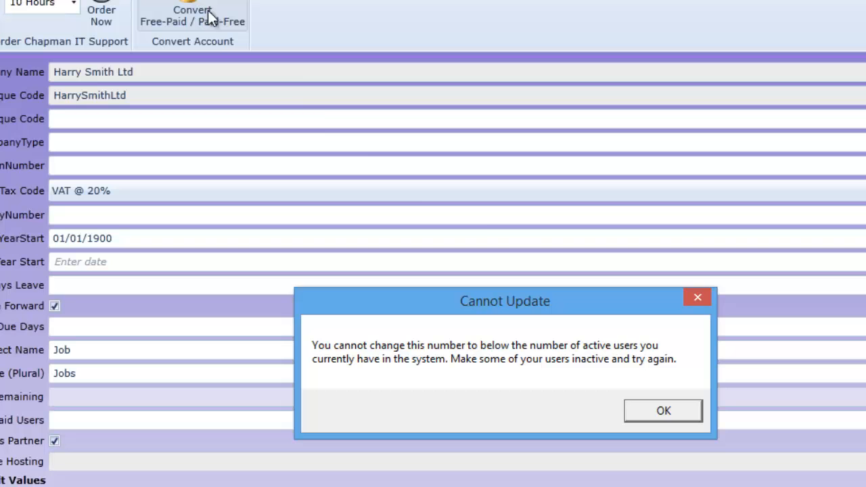
left_click(663, 411)
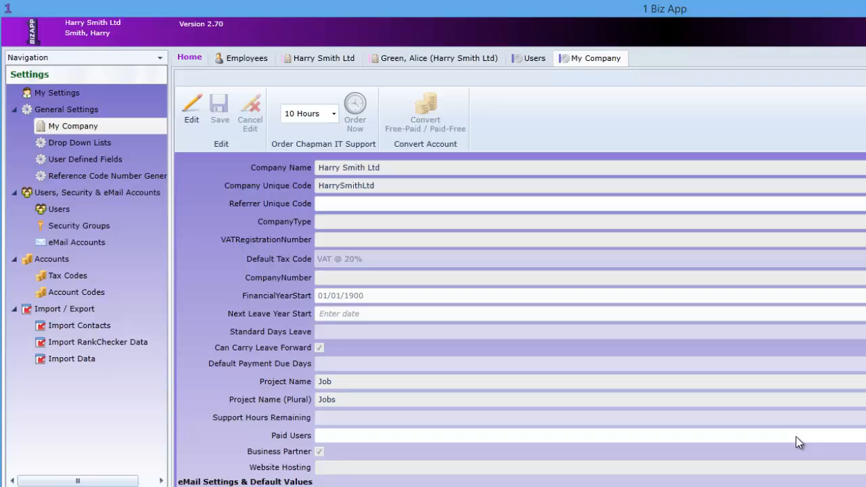
mouse_move(81, 241)
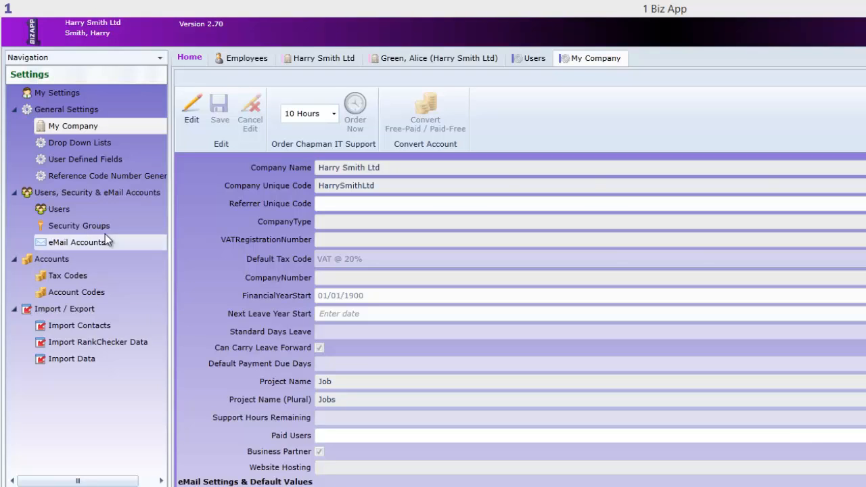
left_click(534, 57)
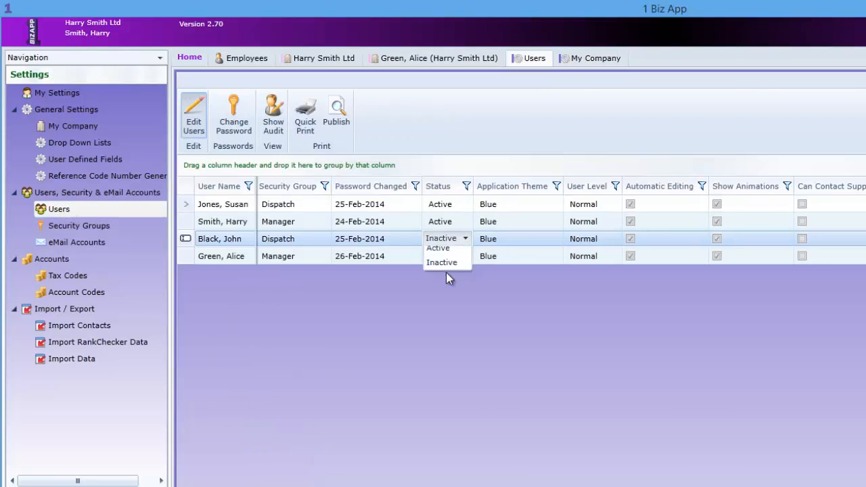
left_click(594, 58)
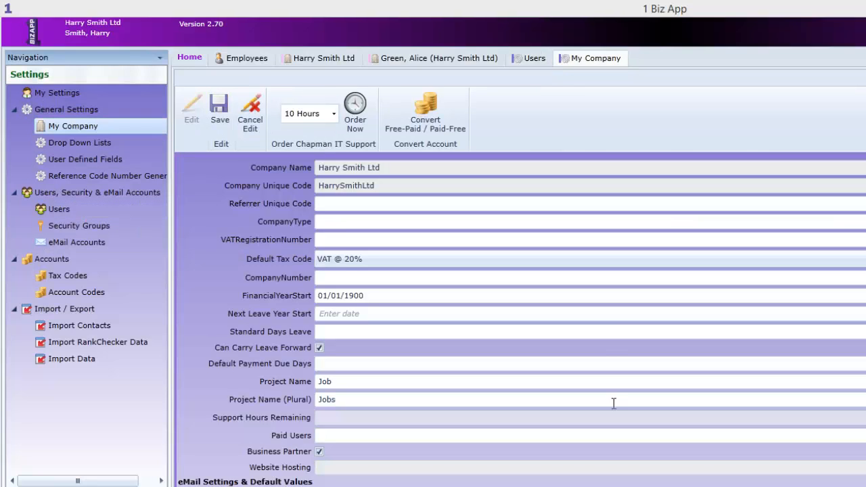
mouse_move(425, 112)
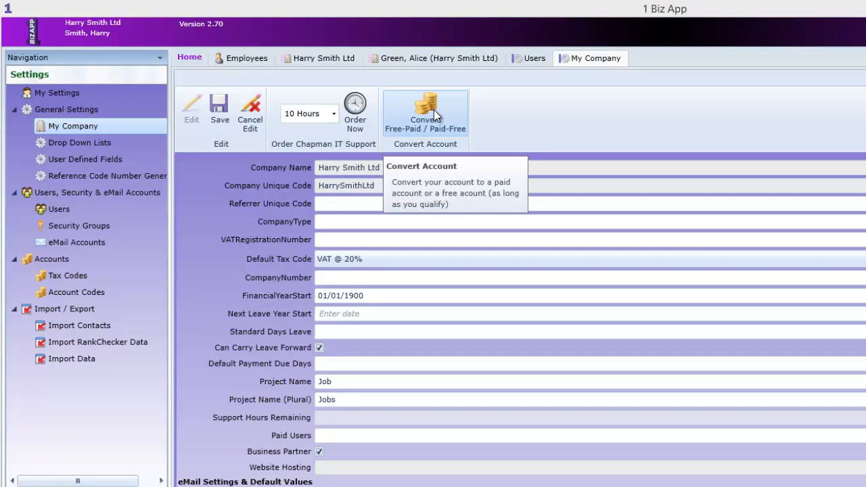
left_click(424, 112)
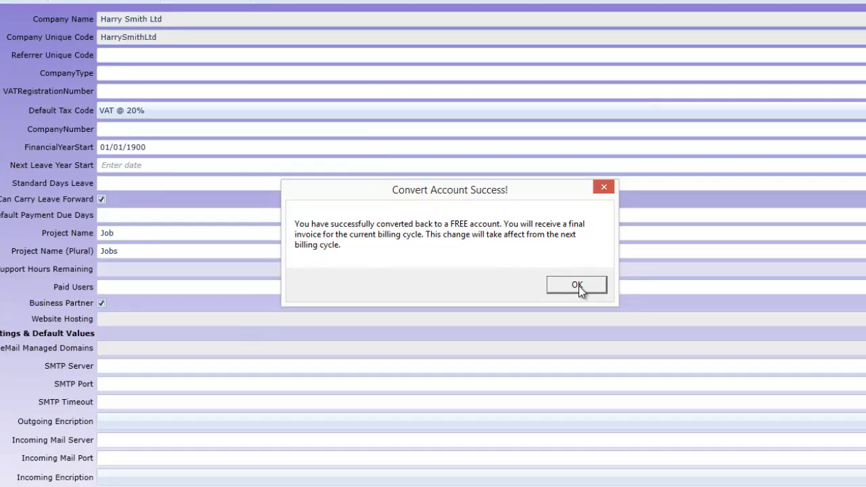
left_click(576, 284)
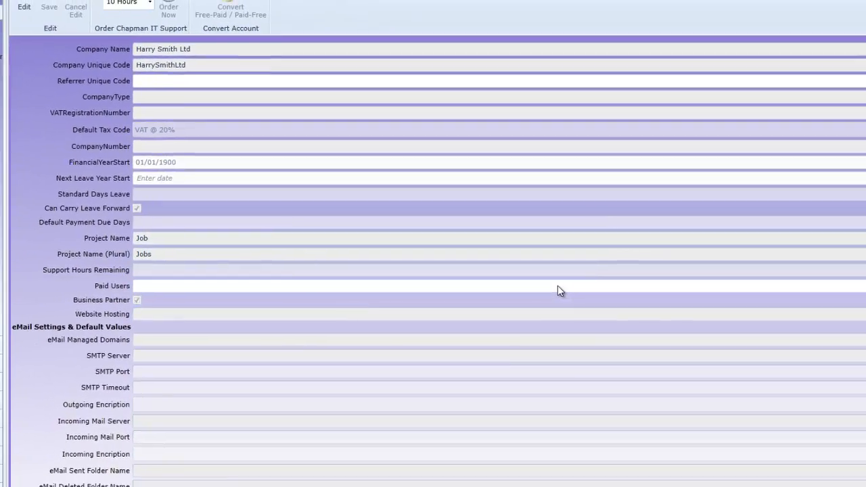